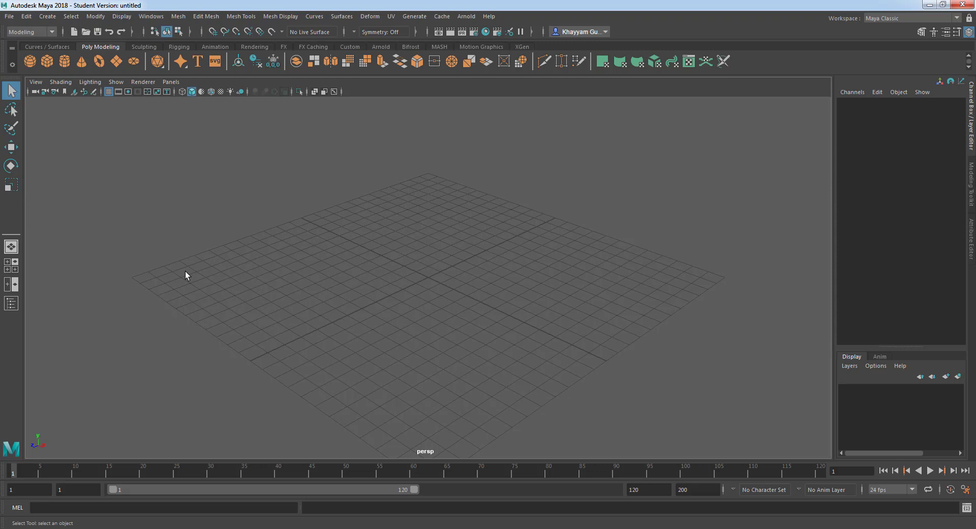
{"action": "mouse_move", "coordinate": [143, 184]}
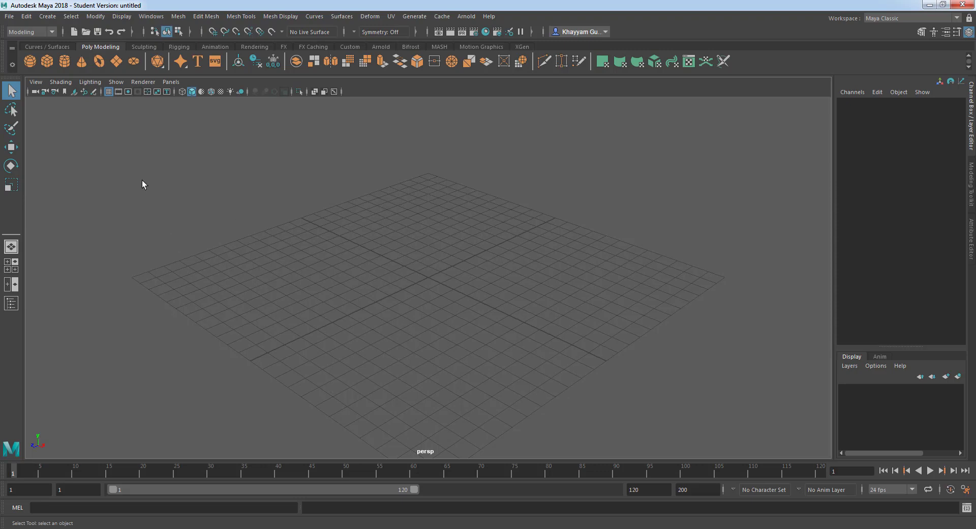
{"action": "mouse_move", "coordinate": [121, 16]}
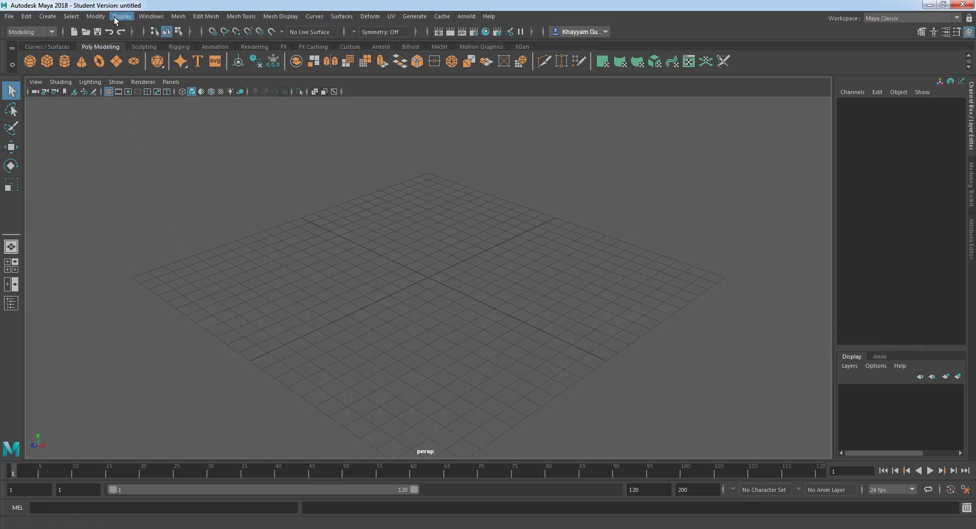
Enable the ViewCube item under Display > Heads Up Display
{"action": "left_click", "coordinate": [121, 15]}
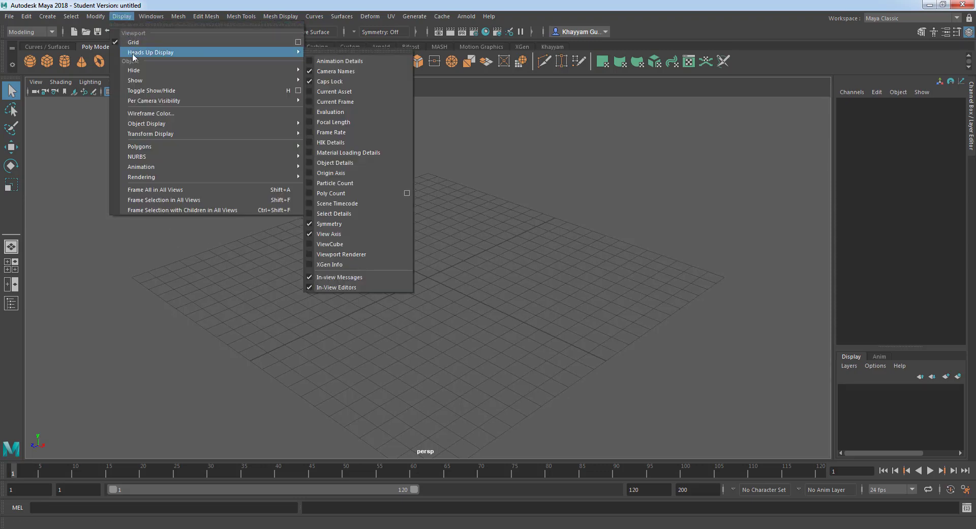
{"action": "mouse_move", "coordinate": [329, 81]}
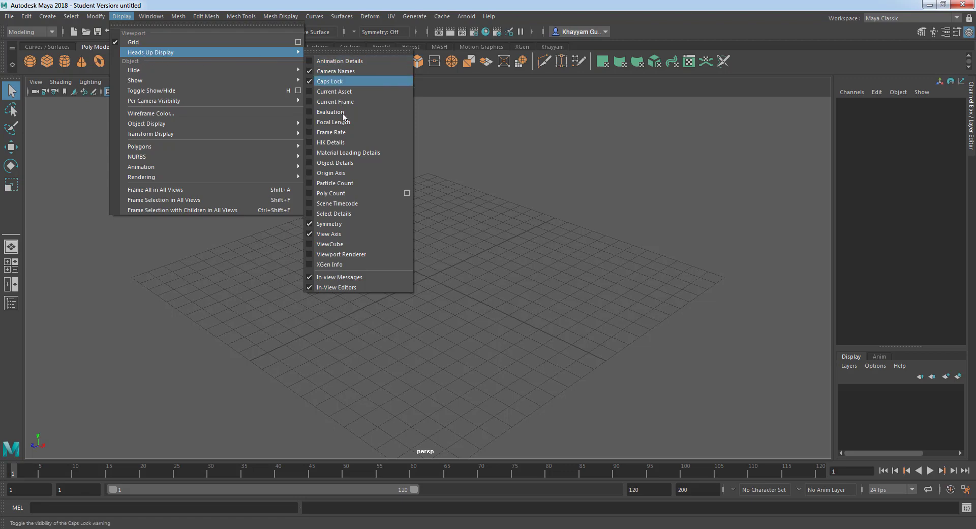
{"action": "mouse_move", "coordinate": [330, 243]}
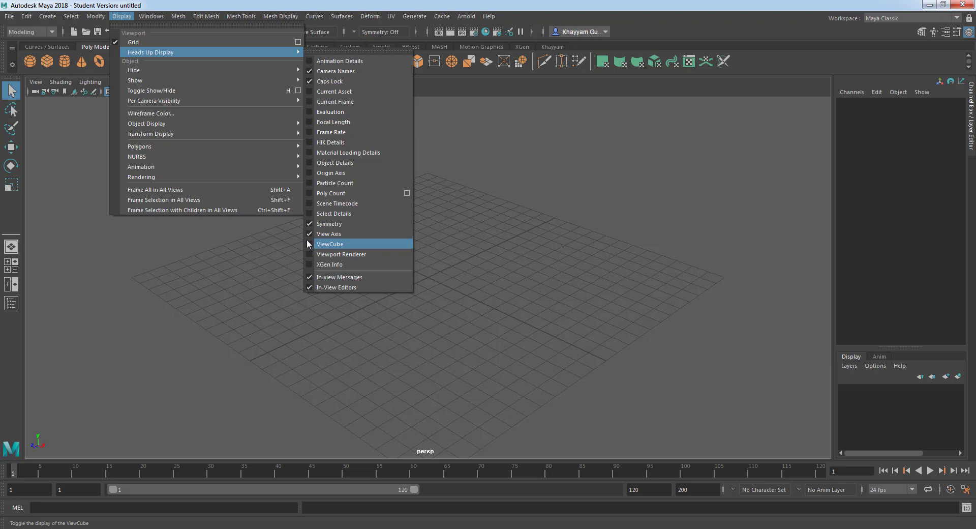
{"action": "left_click", "coordinate": [330, 243]}
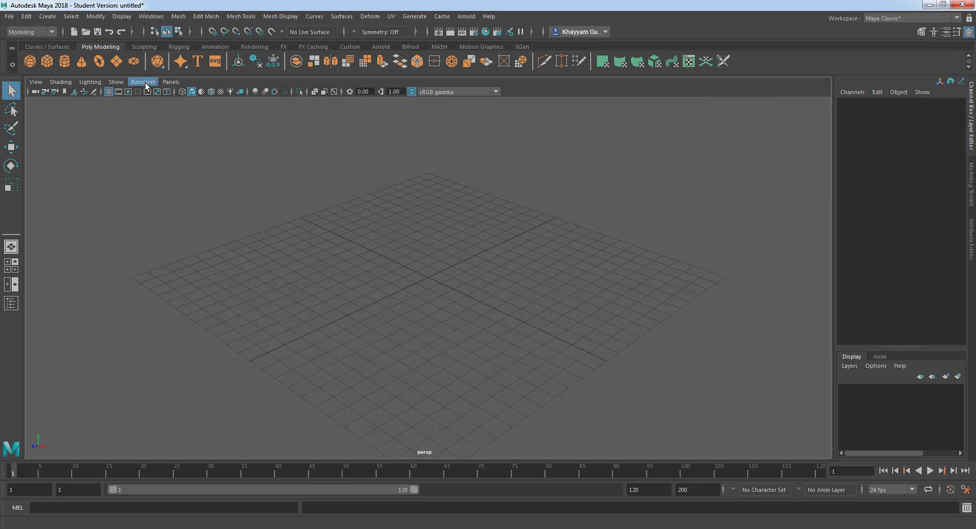
Change the panel renderer from Viewport 2.0 to Legacy Default Viewport
{"action": "left_click", "coordinate": [142, 82]}
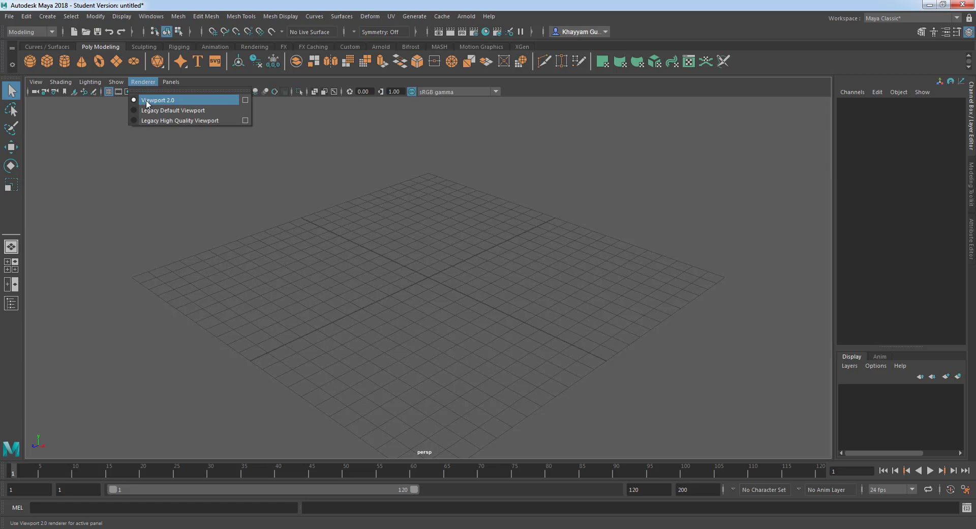
{"action": "left_click", "coordinate": [157, 100]}
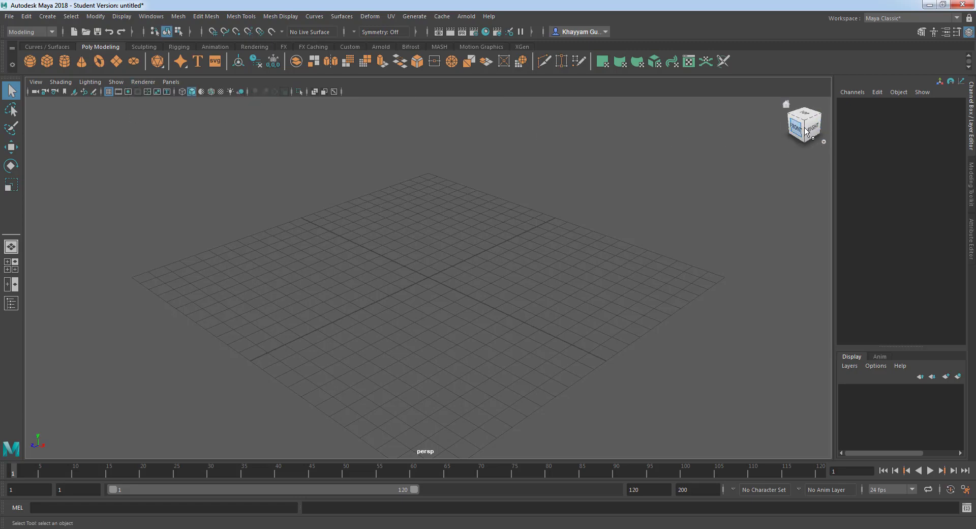
{"action": "mouse_move", "coordinate": [800, 128]}
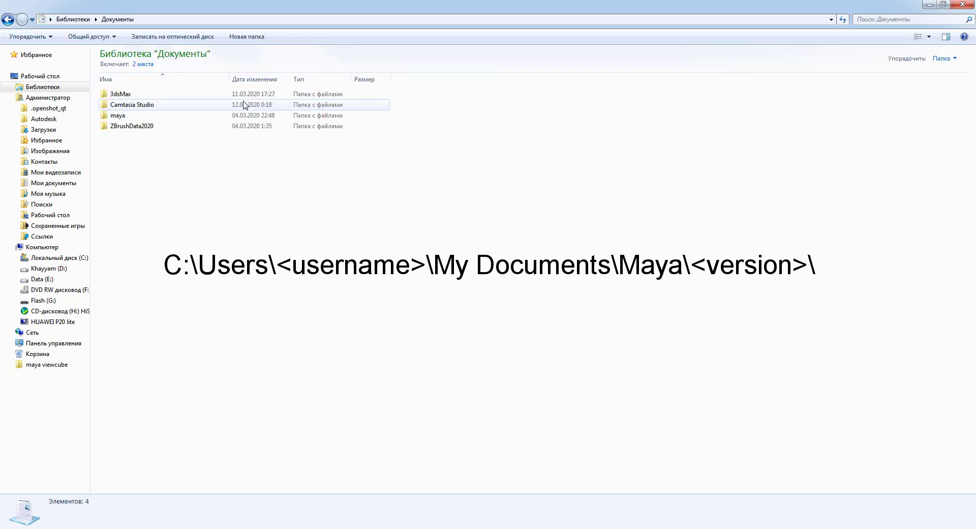
{"action": "mouse_move", "coordinate": [117, 115]}
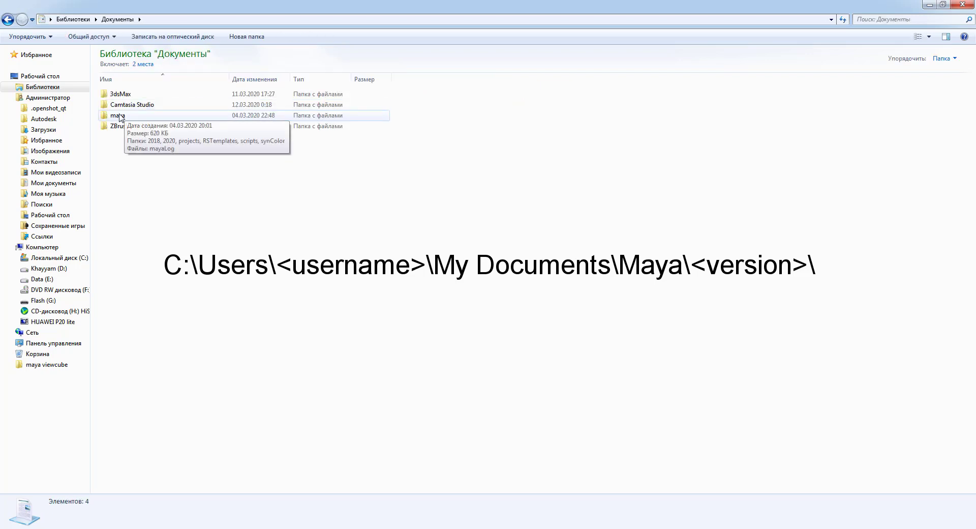
Navigate into maya\2018 and open Maya.env with Notepad
{"action": "double_click", "coordinate": [117, 115]}
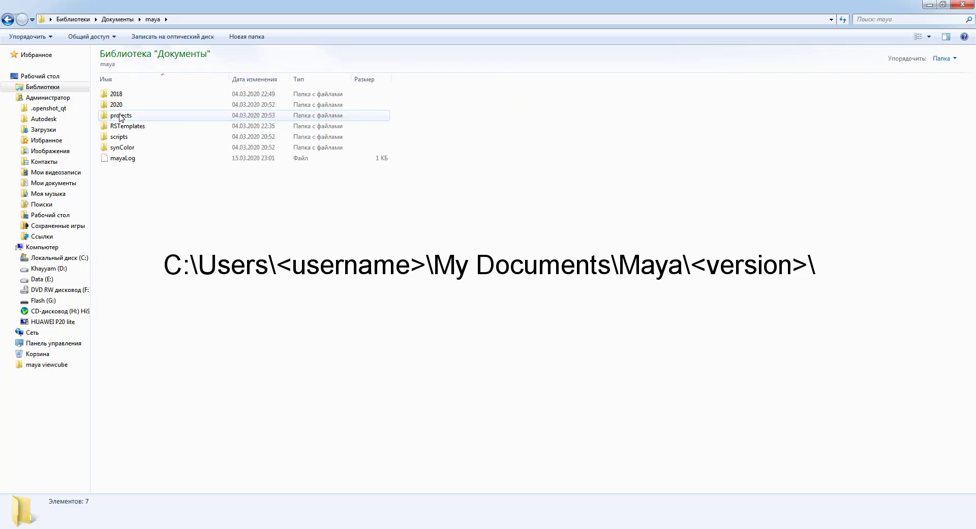
{"action": "left_click", "coordinate": [116, 94]}
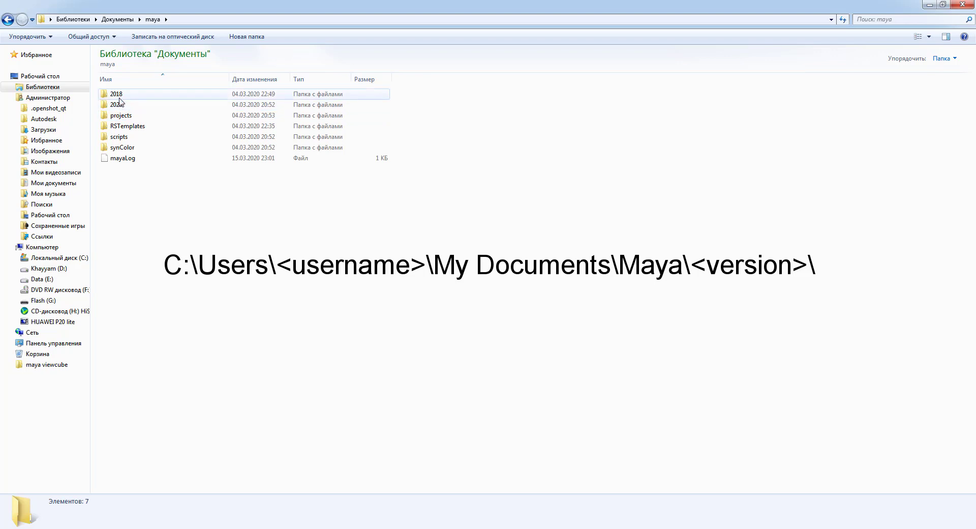
{"action": "double_click", "coordinate": [115, 94]}
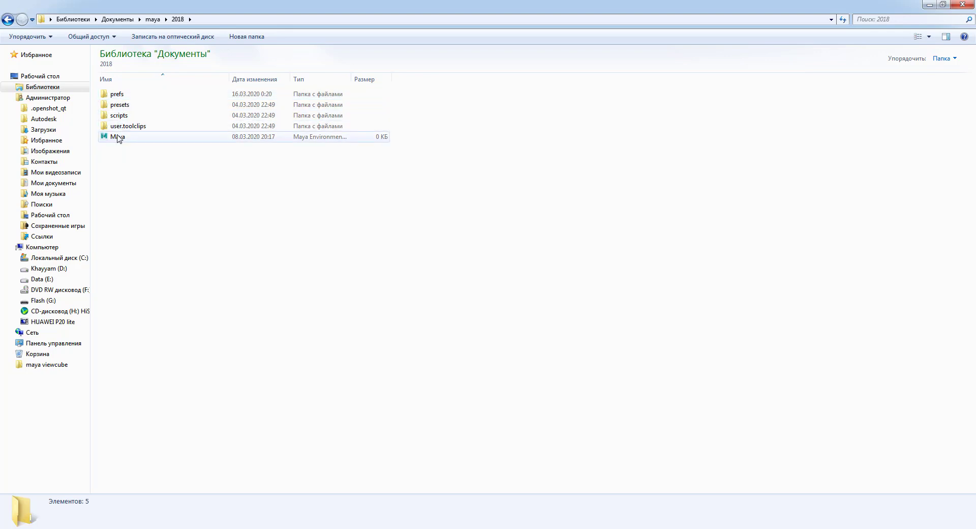
{"action": "right_click", "coordinate": [118, 136]}
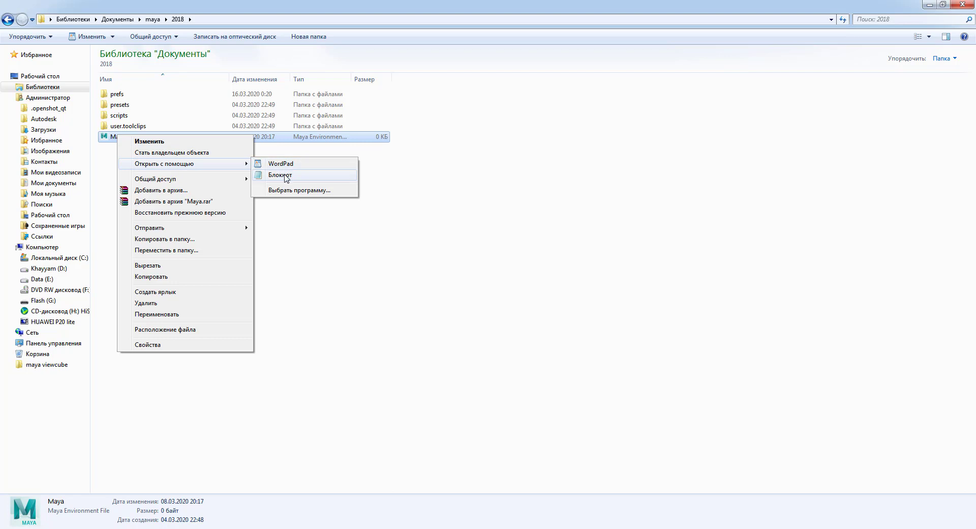
{"action": "left_click", "coordinate": [280, 175]}
{"action": "type", "text": "MAYA"}
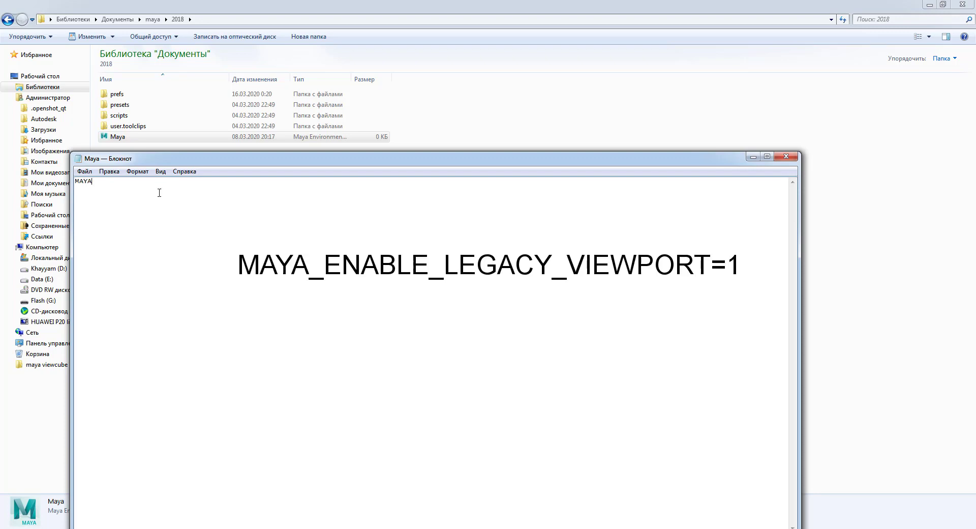
Enter the line MAYA_ENABLE_LEGACY_VIEWPORT=1 in Maya.env
{"action": "type", "text": "_"}
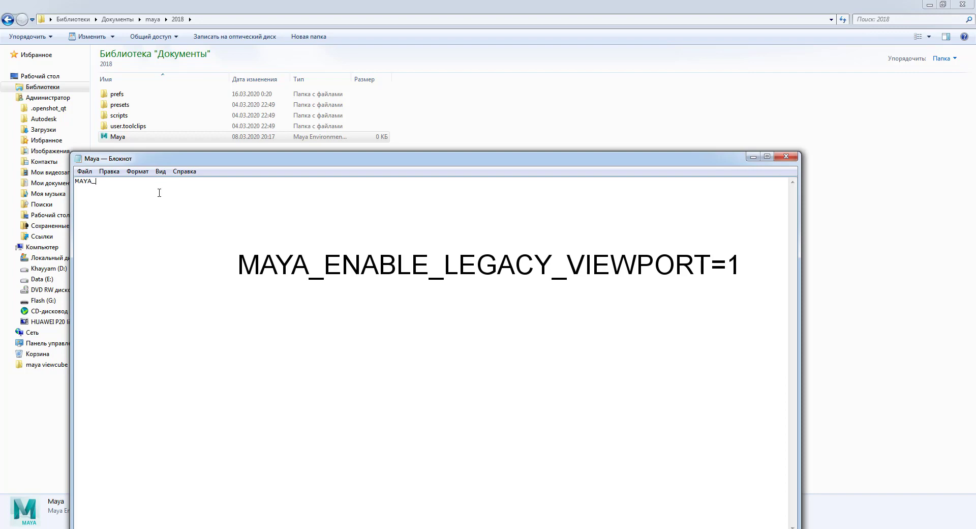
{"action": "type", "text": "ENABLE"}
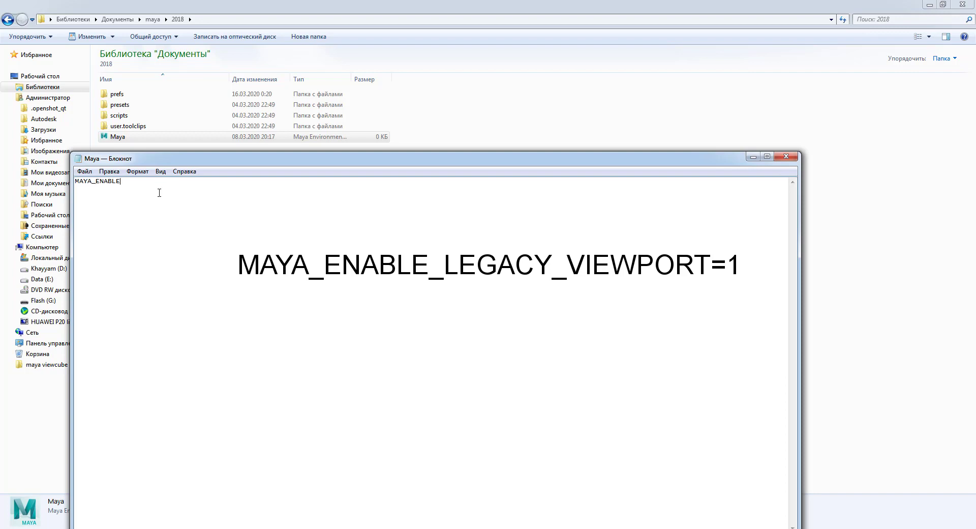
{"action": "type", "text": "_L"}
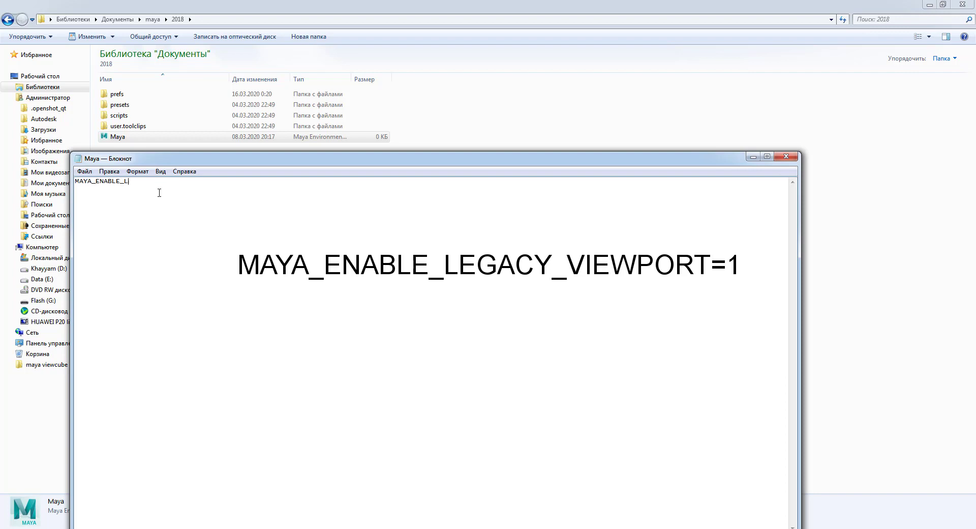
{"action": "type", "text": "EGACY_"}
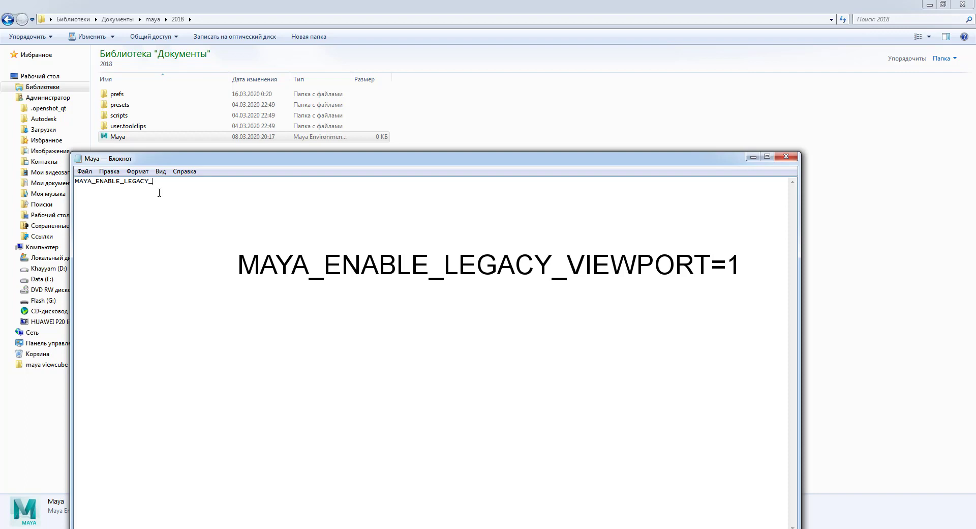
{"action": "type", "text": "VIEWPOR"}
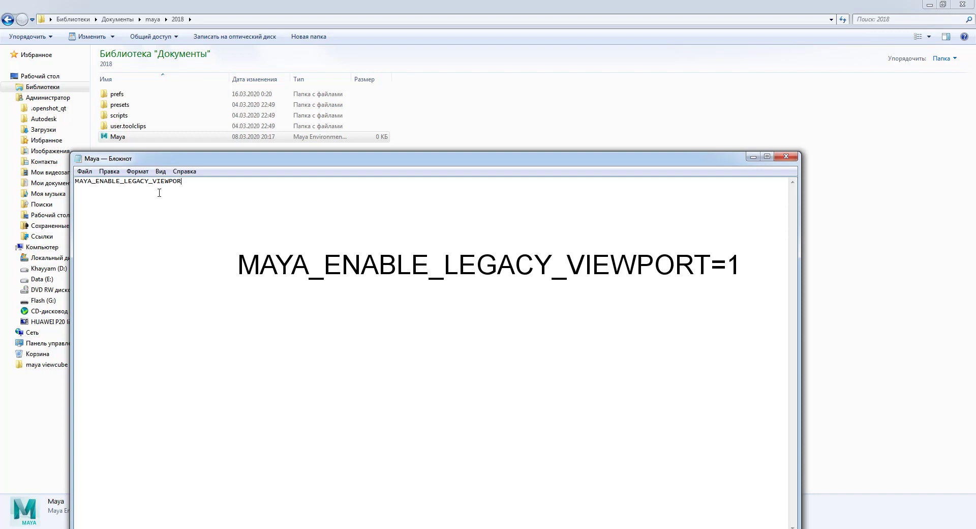
{"action": "type", "text": "=1"}
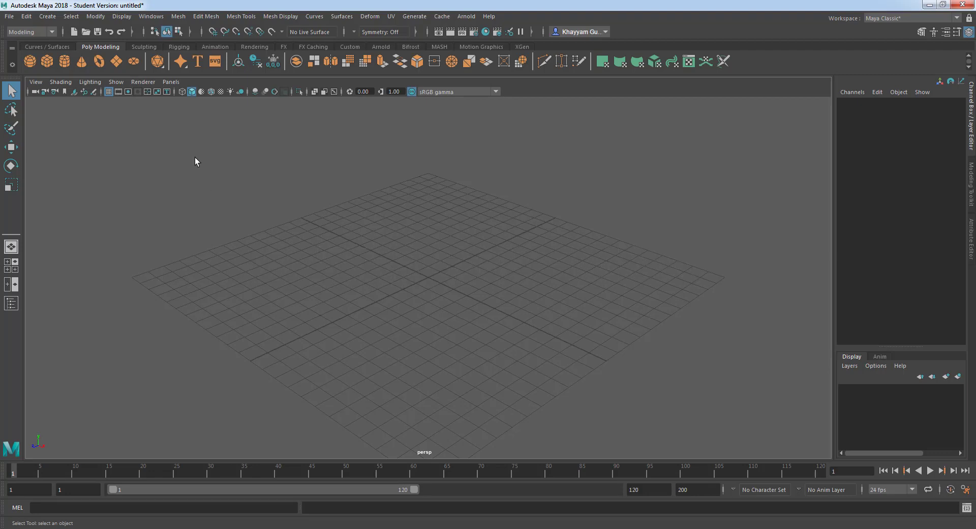
Confirm ViewCube is checked in Heads Up Display and list the panel's Renderer choices
{"action": "left_click", "coordinate": [121, 17]}
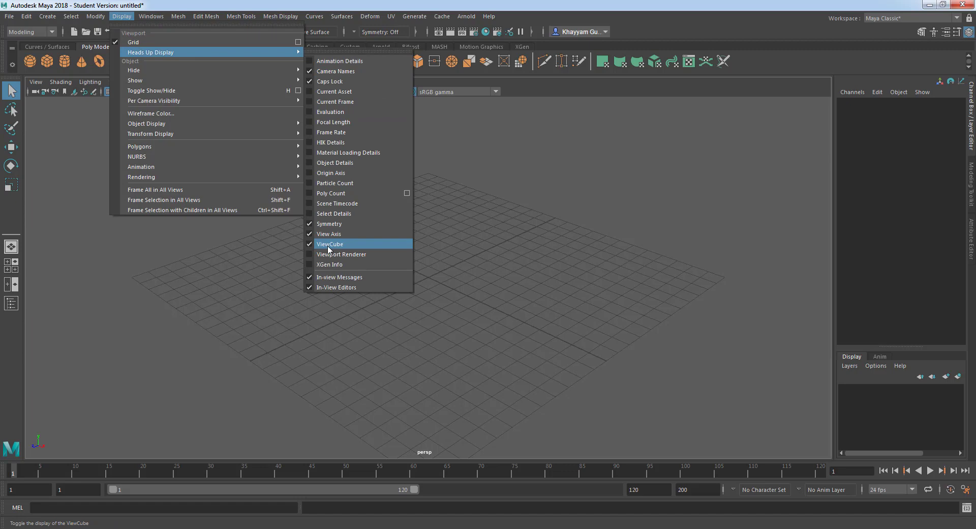
{"action": "mouse_move", "coordinate": [313, 249]}
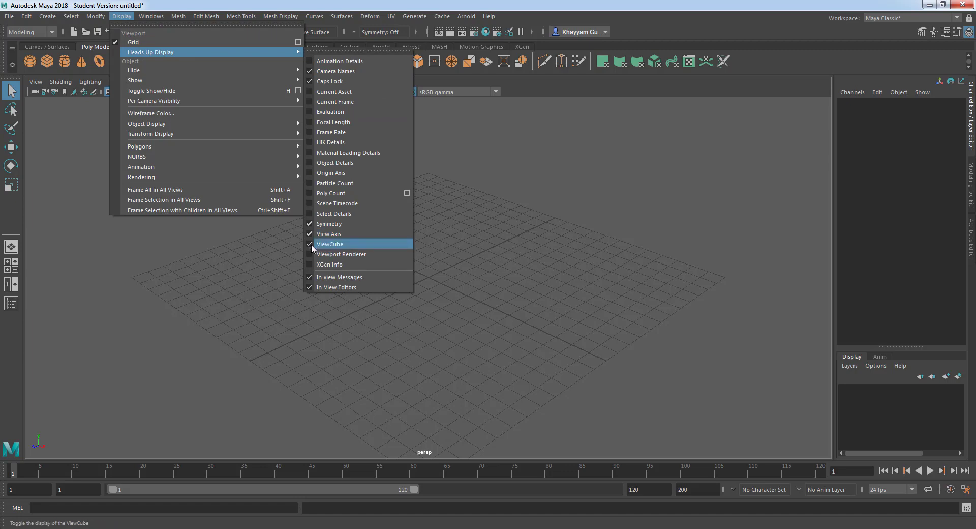
{"action": "left_click", "coordinate": [329, 243]}
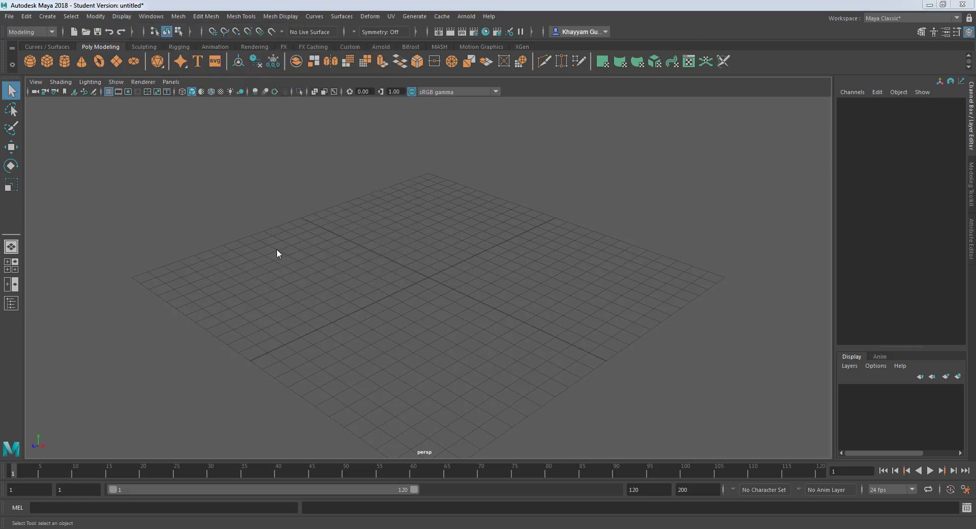
{"action": "left_click", "coordinate": [142, 81]}
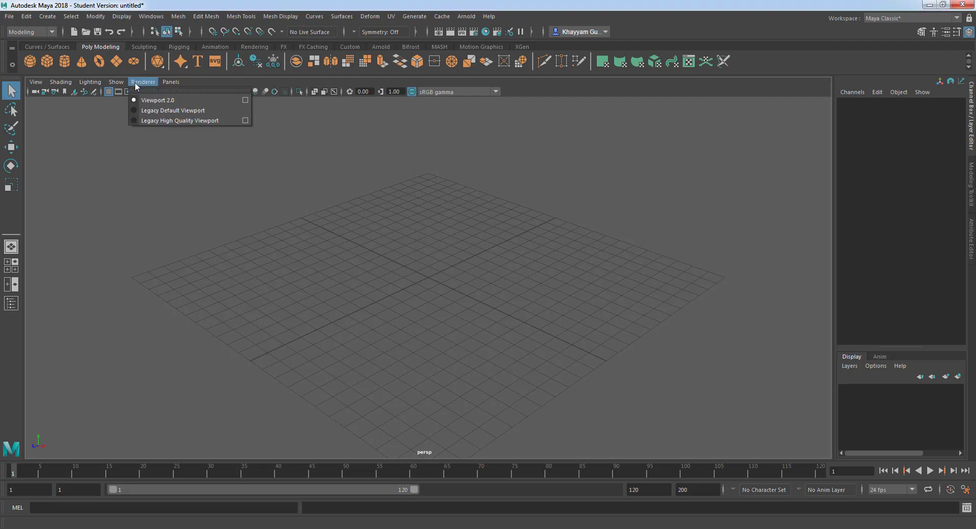
{"action": "mouse_move", "coordinate": [173, 110]}
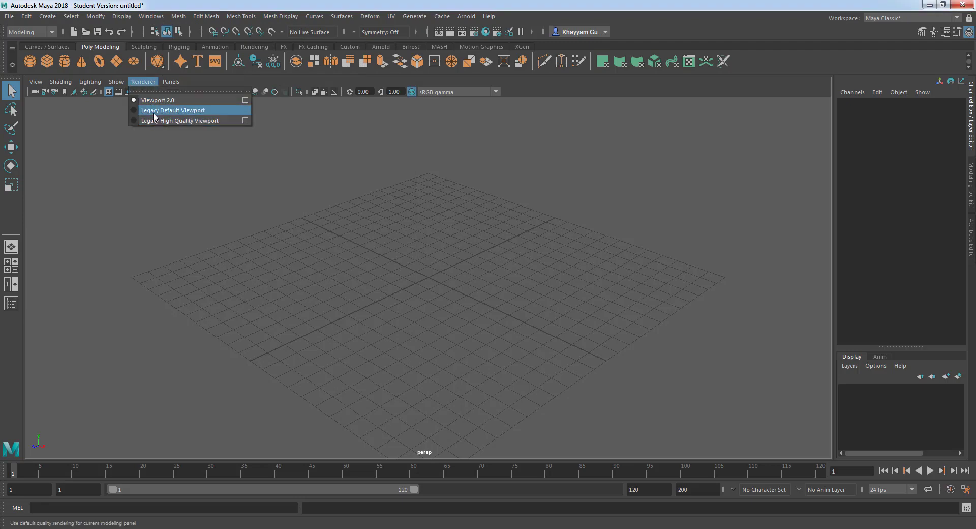